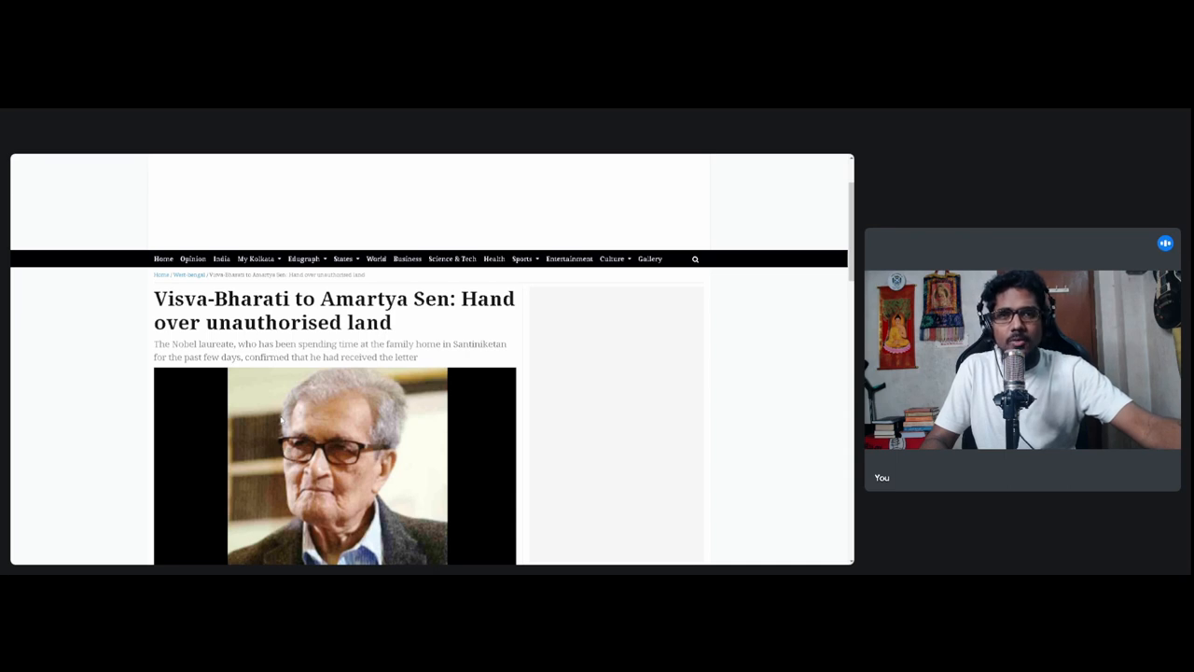
pyautogui.moveTo(280, 421)
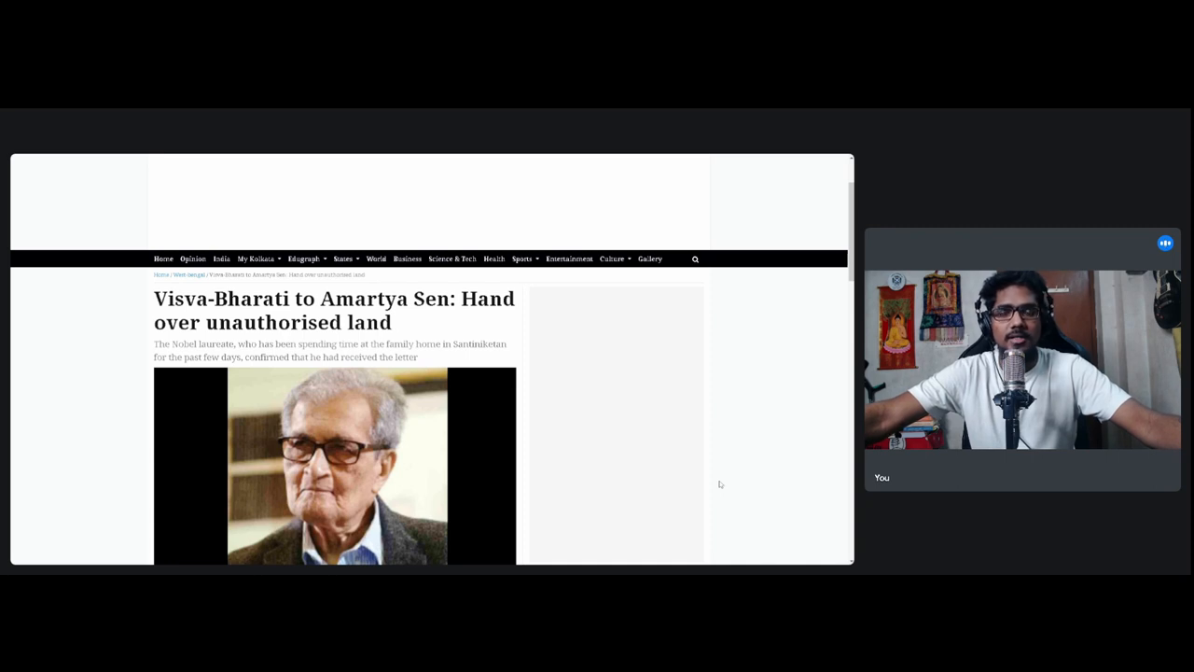
pyautogui.scroll(-3)
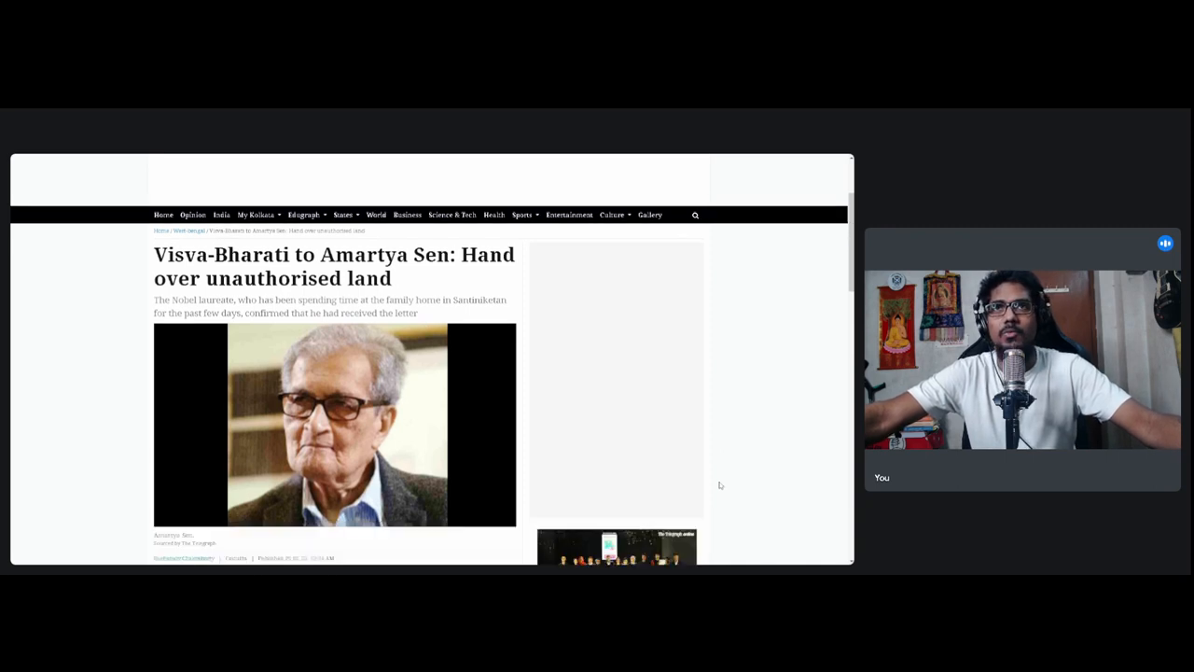
pyautogui.scroll(-3)
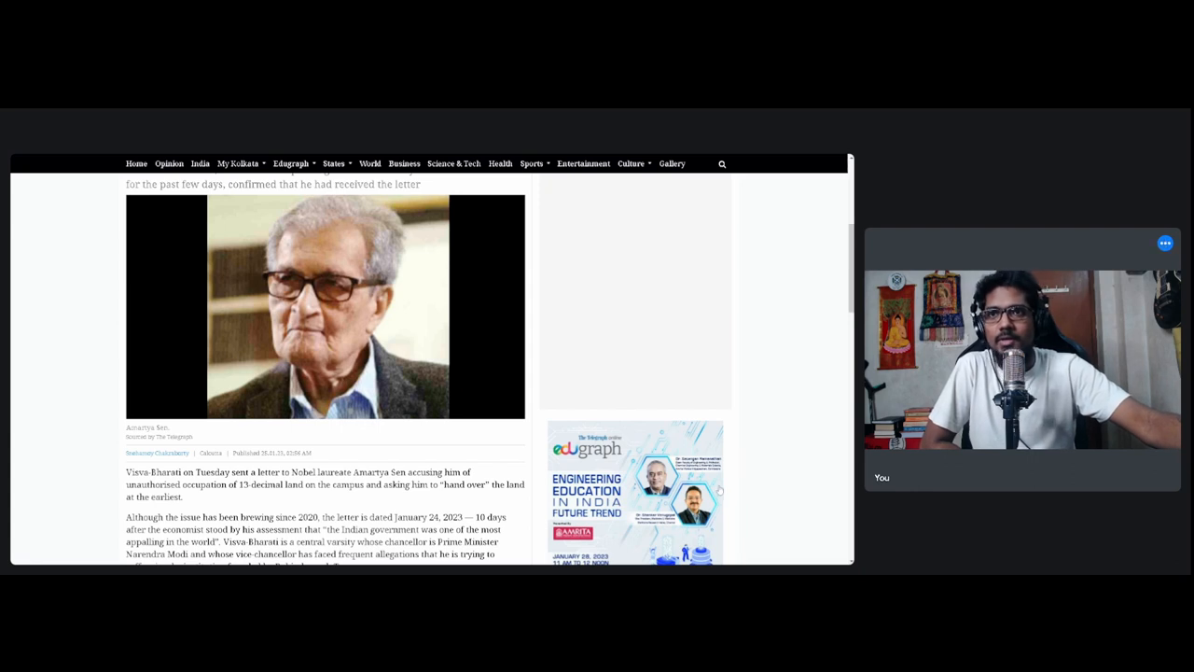
pyautogui.scroll(-3)
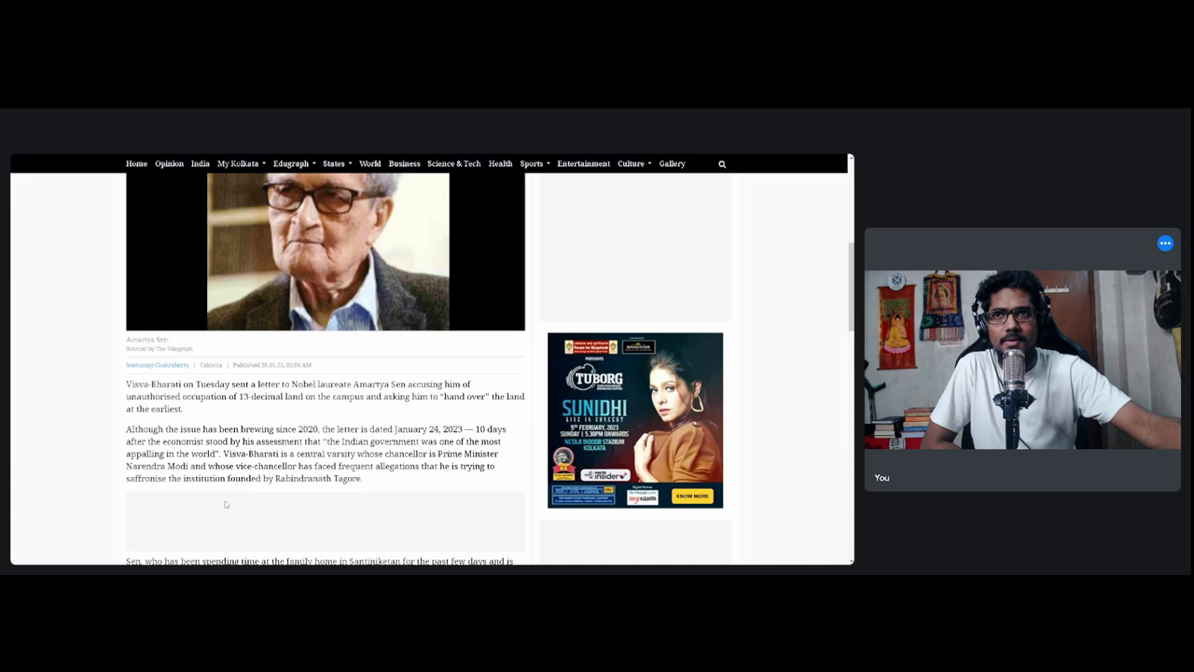
pyautogui.scroll(-3)
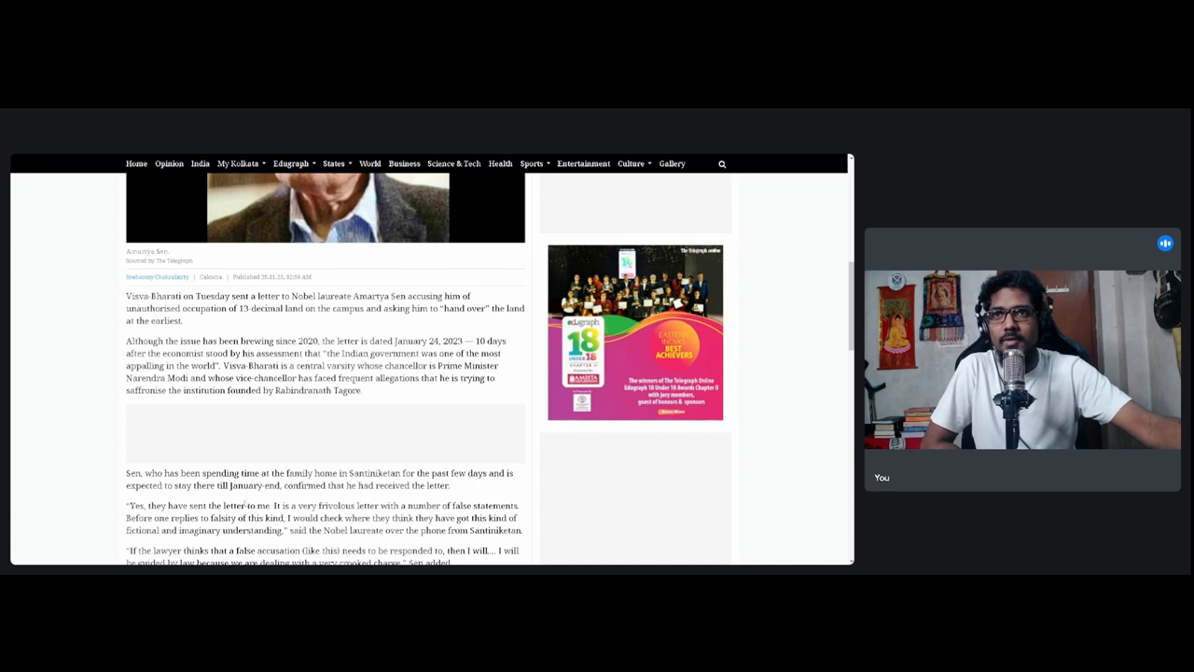
pyautogui.scroll(-3)
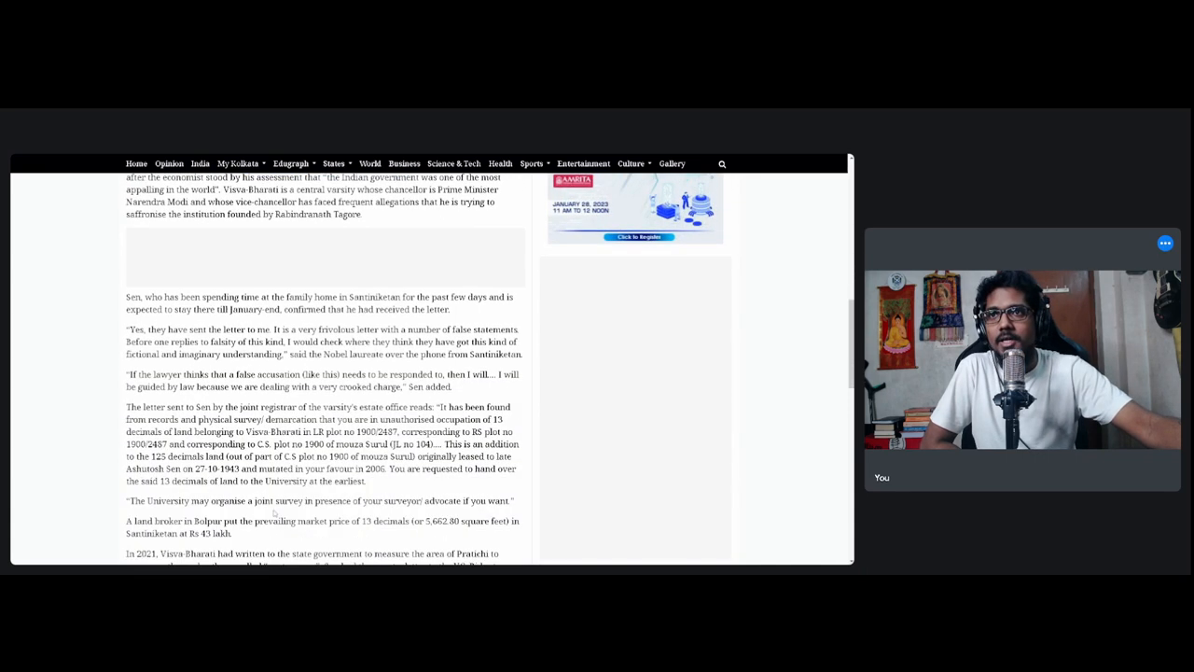
pyautogui.scroll(-3)
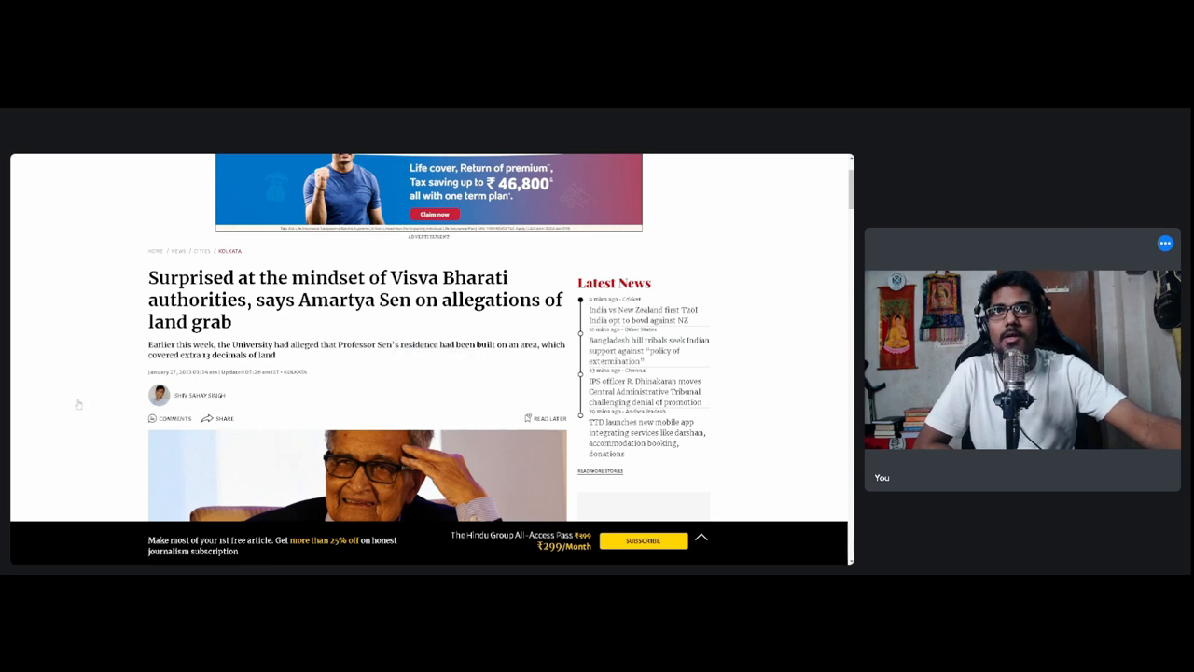
pyautogui.scroll(-3)
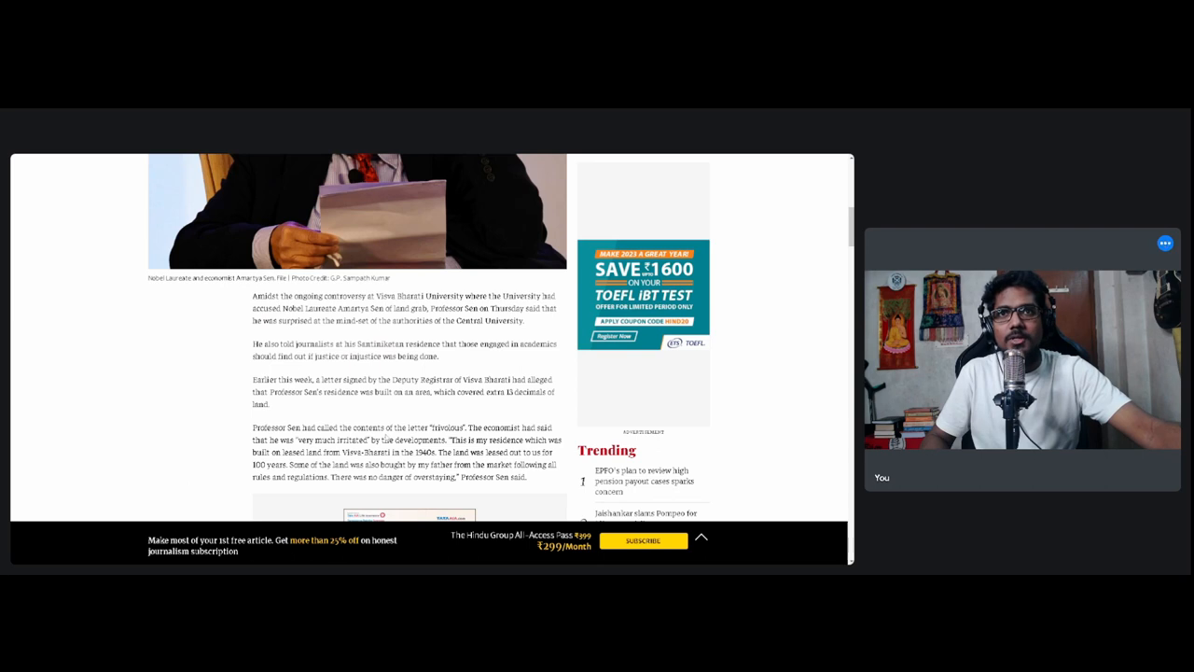
pyautogui.scroll(-3)
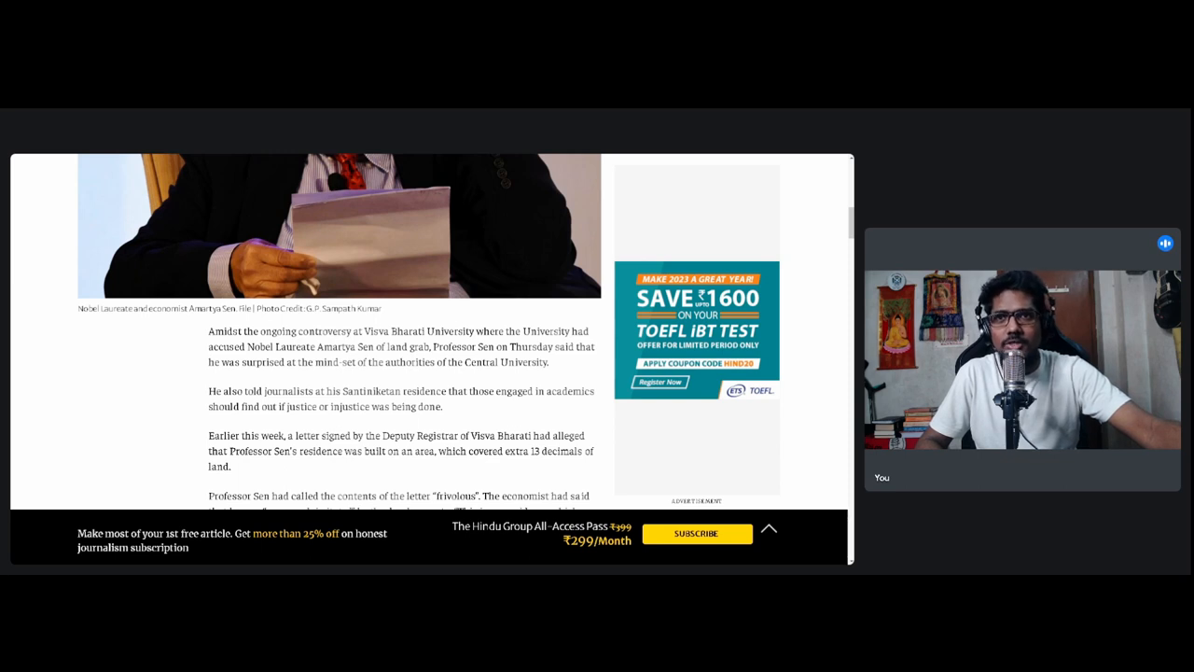
pyautogui.scroll(-3)
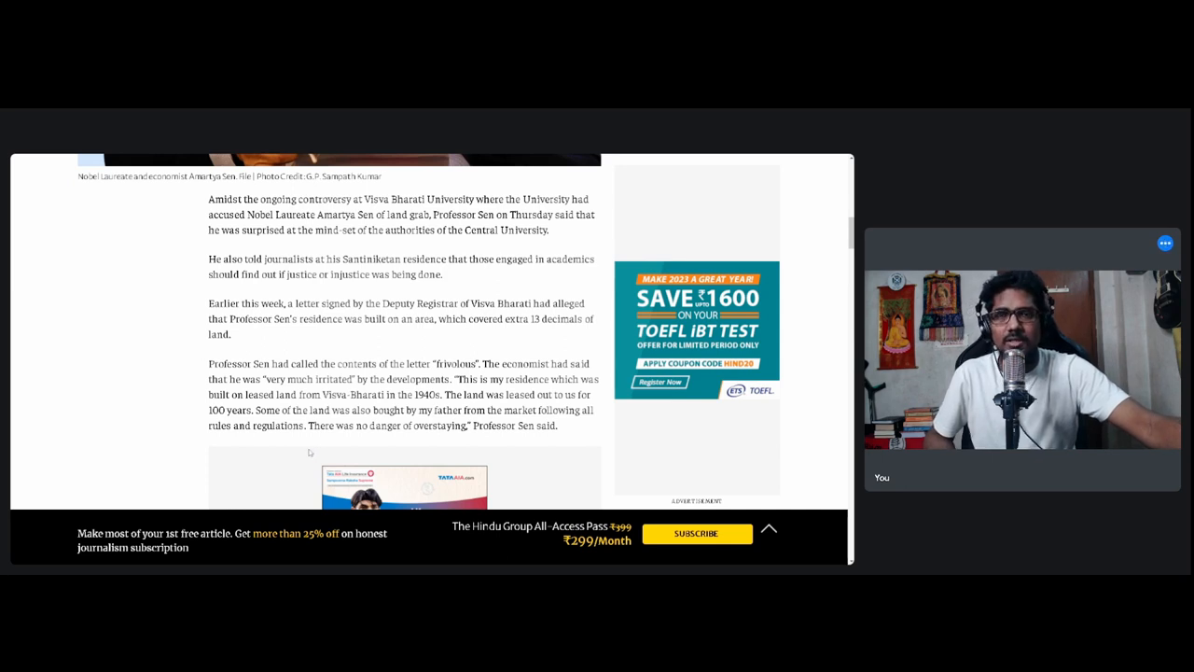
pyautogui.moveTo(314, 448)
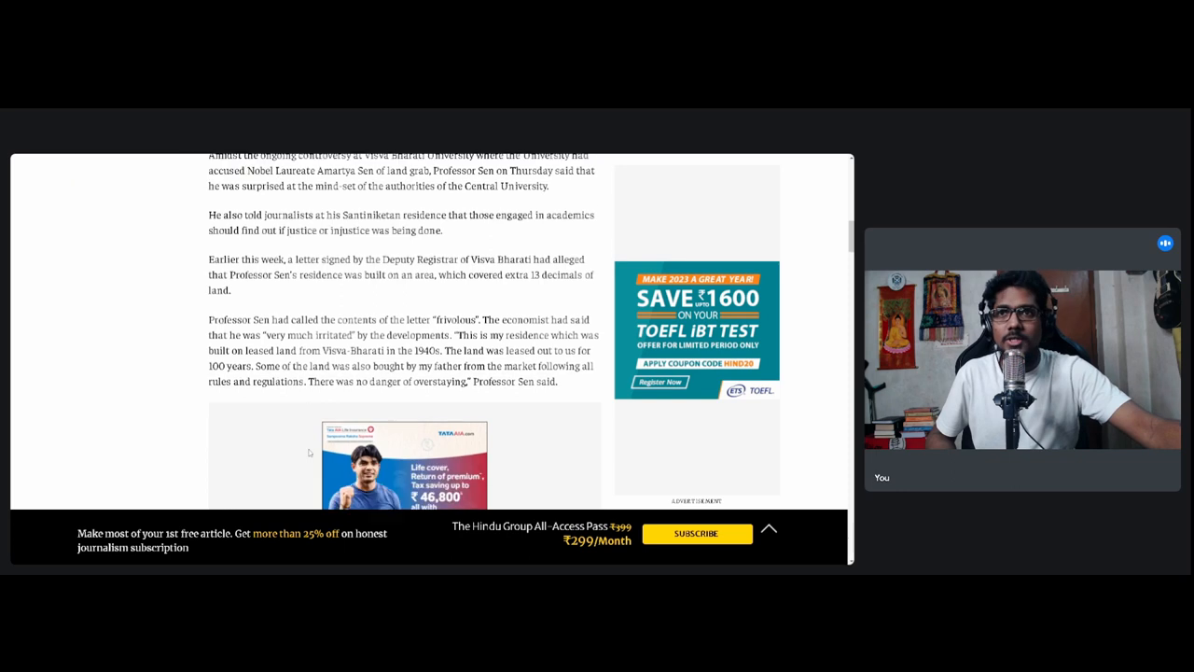
pyautogui.scroll(-3)
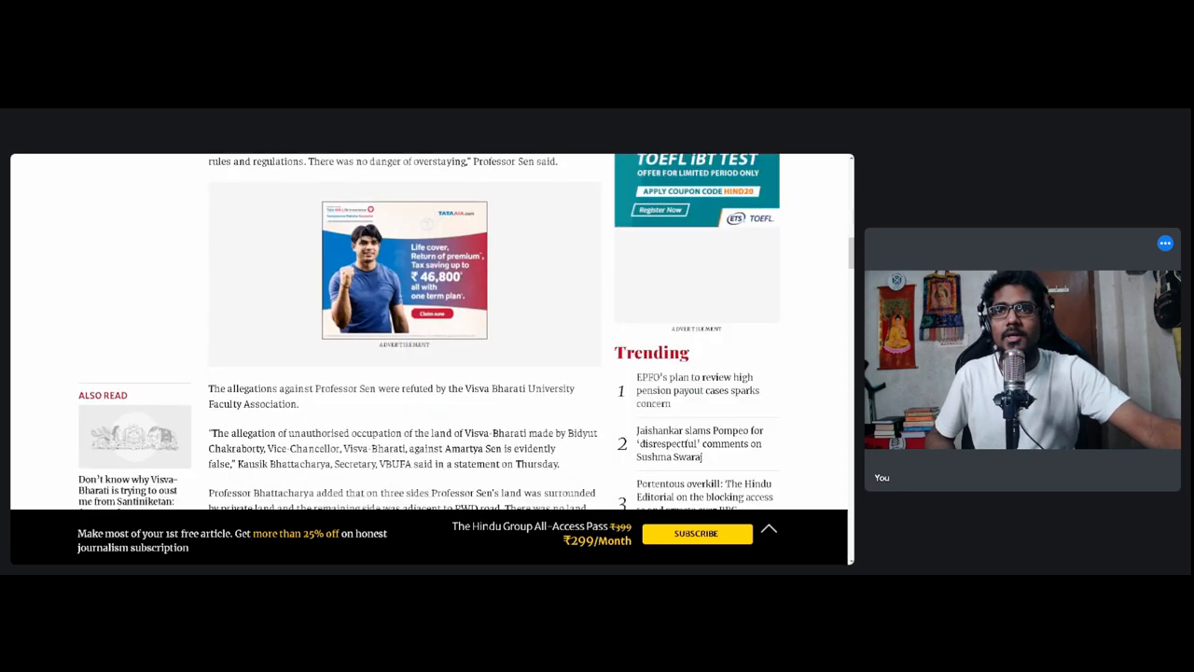
pyautogui.scroll(-3)
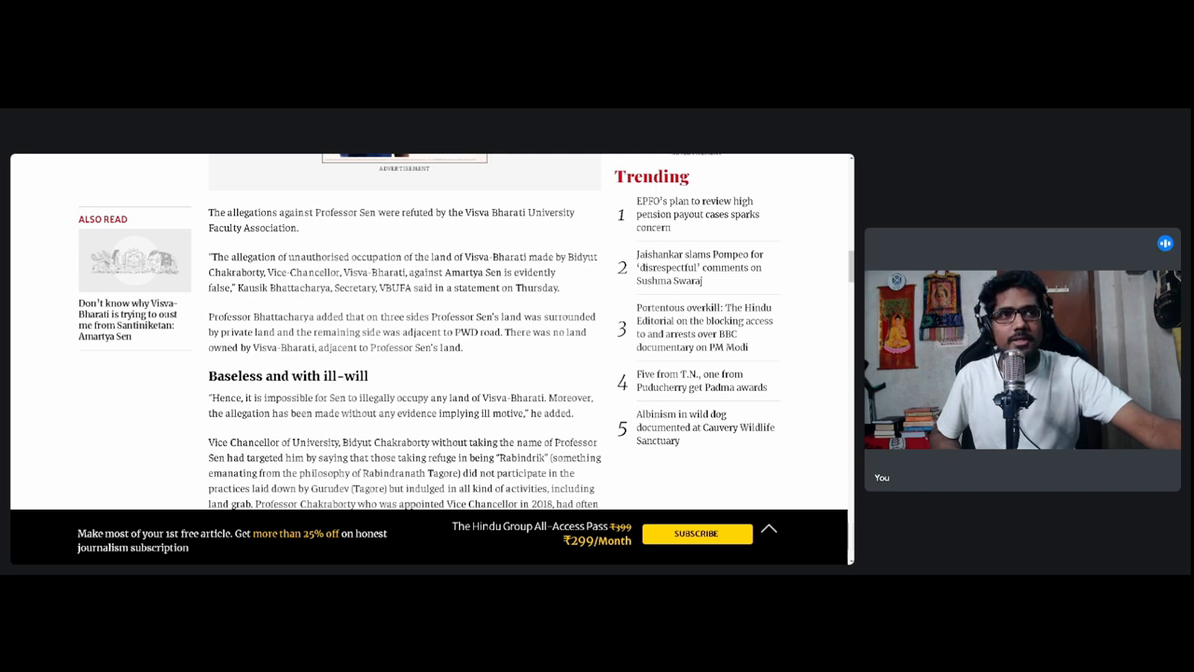
pyautogui.scroll(-3)
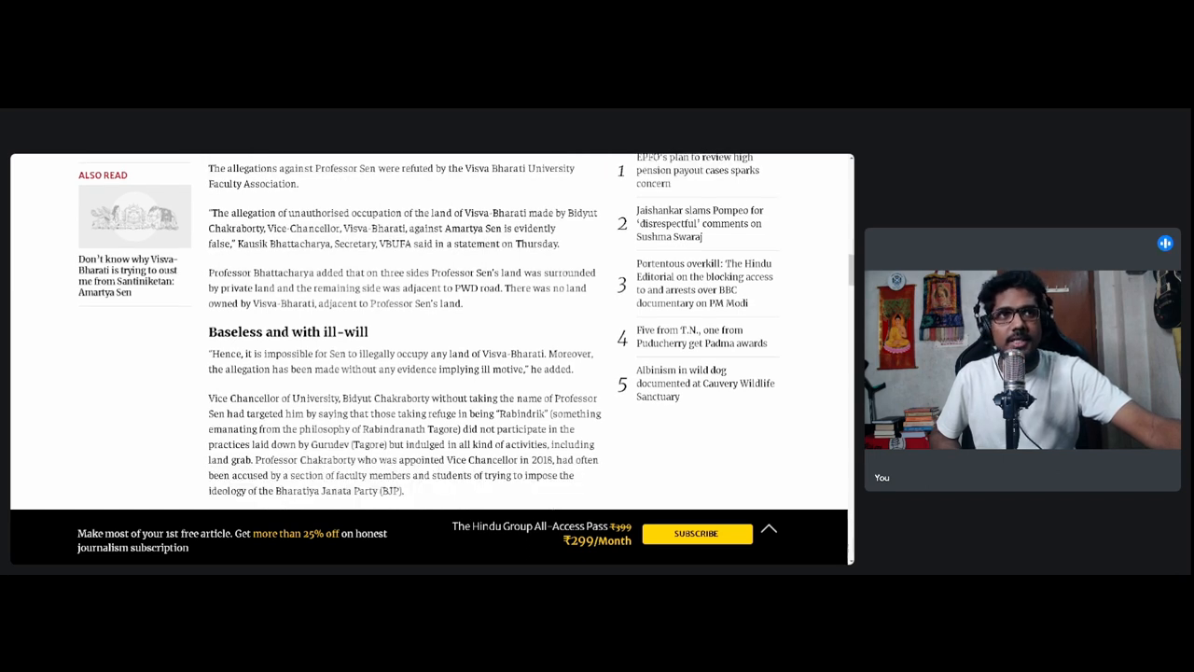